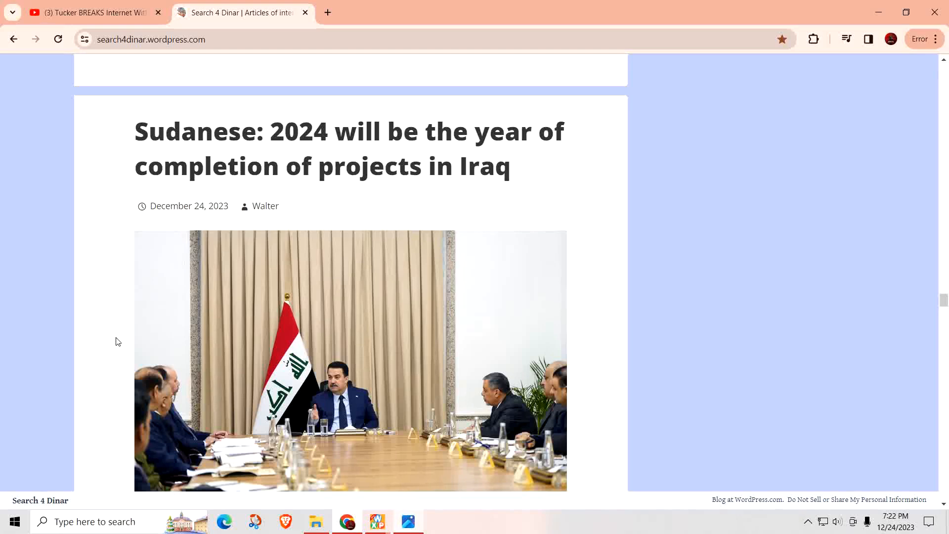
{"action": "scroll", "scroll_direction": "down", "scroll_amount": 3}
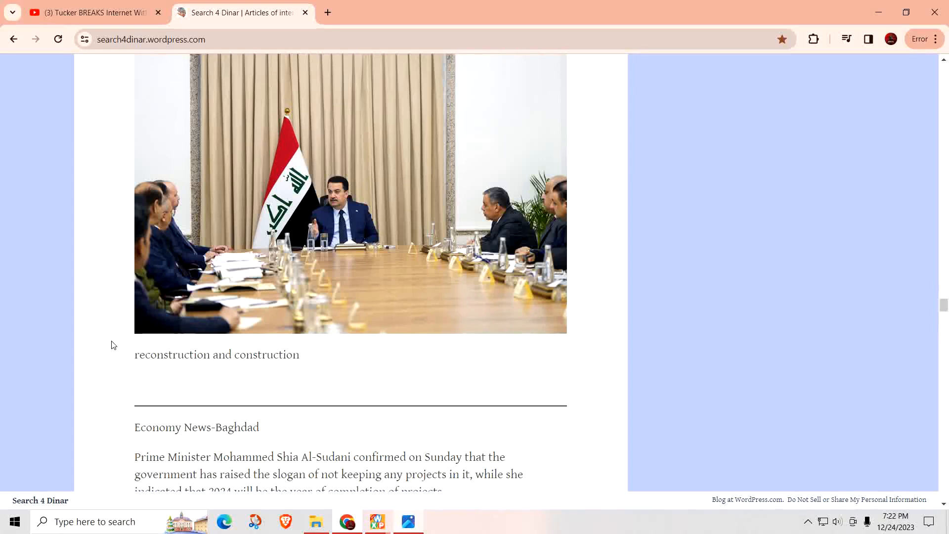
{"action": "scroll", "scroll_direction": "down", "scroll_amount": 3}
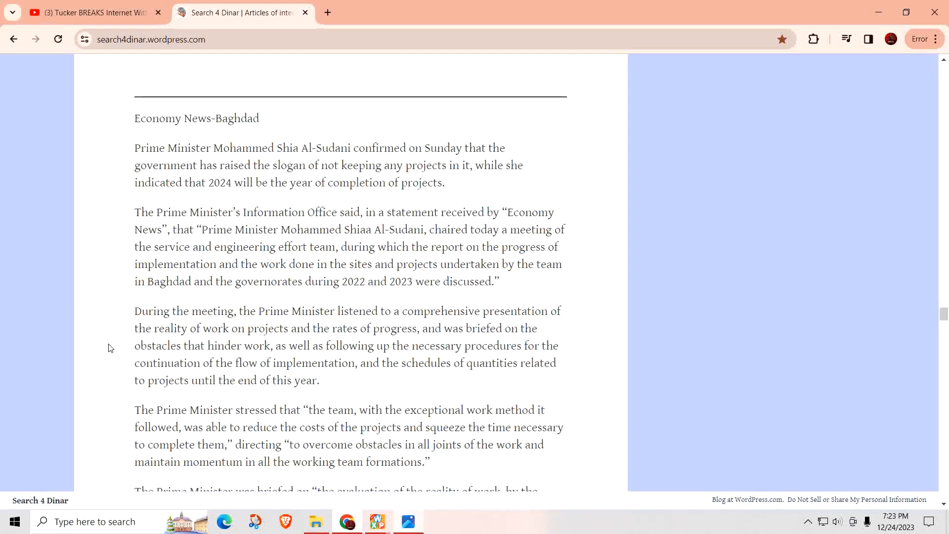
{"action": "mouse_move", "coordinate": [104, 345]}
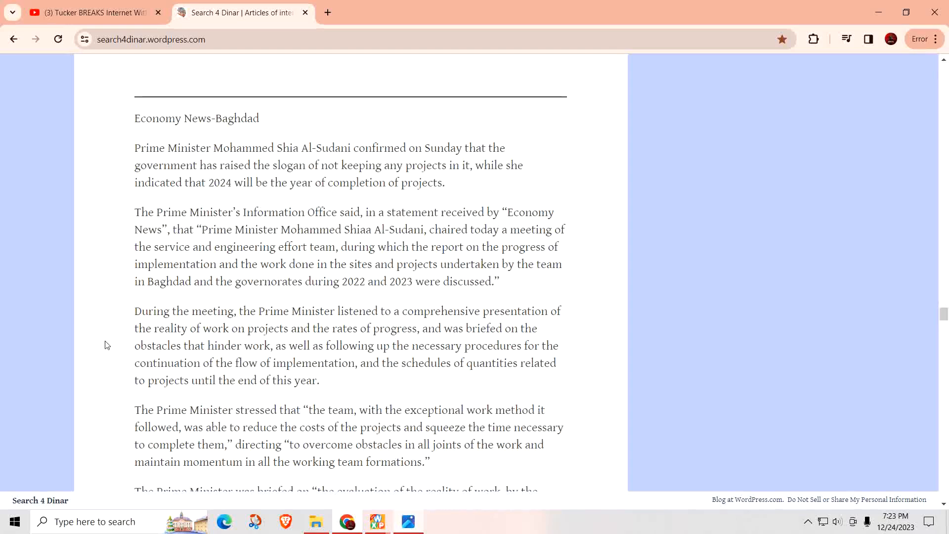
{"action": "scroll", "scroll_direction": "down", "scroll_amount": 3}
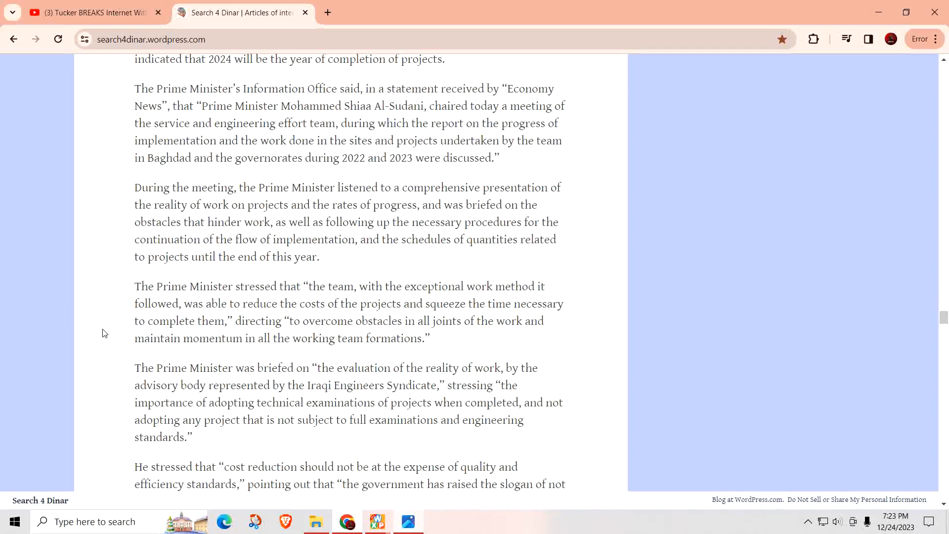
{"action": "scroll", "scroll_direction": "down", "scroll_amount": 3}
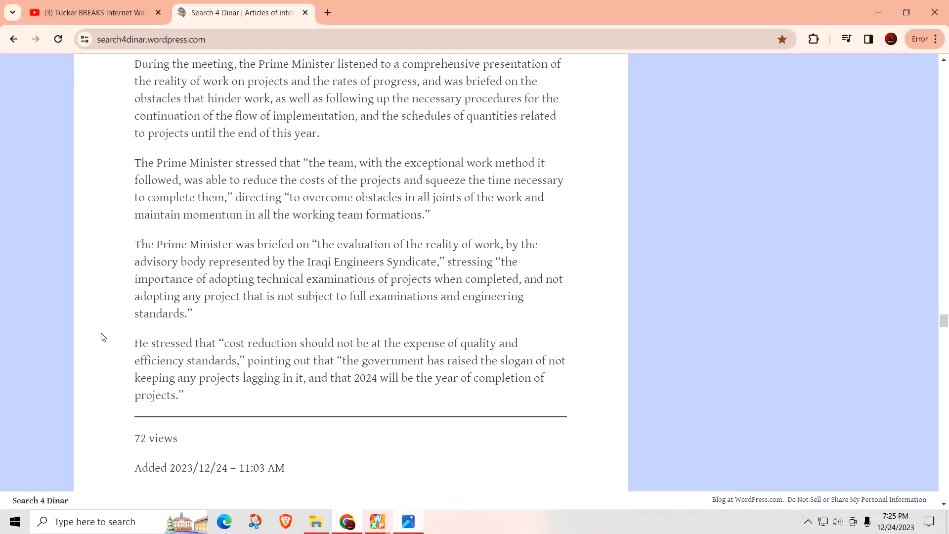
{"action": "mouse_move", "coordinate": [106, 368]}
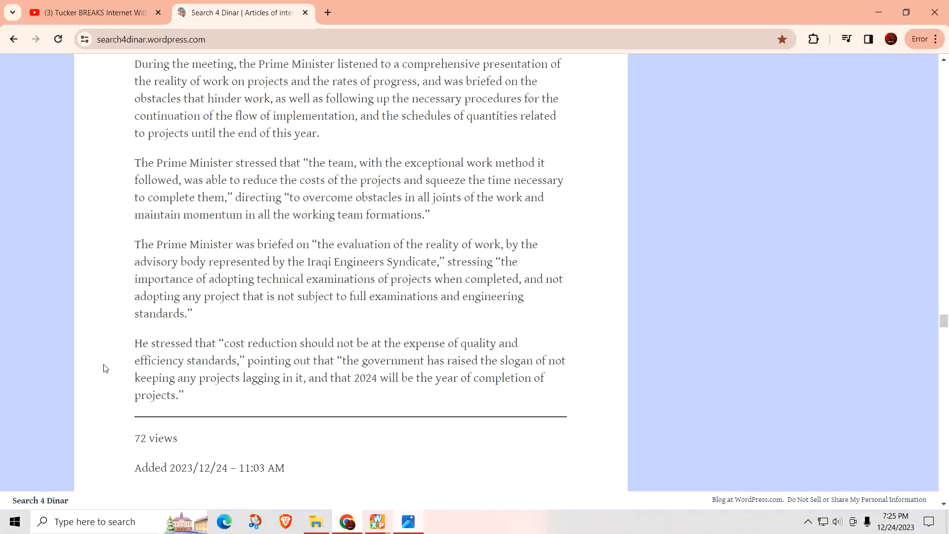
{"action": "scroll", "scroll_direction": "down", "scroll_amount": 3}
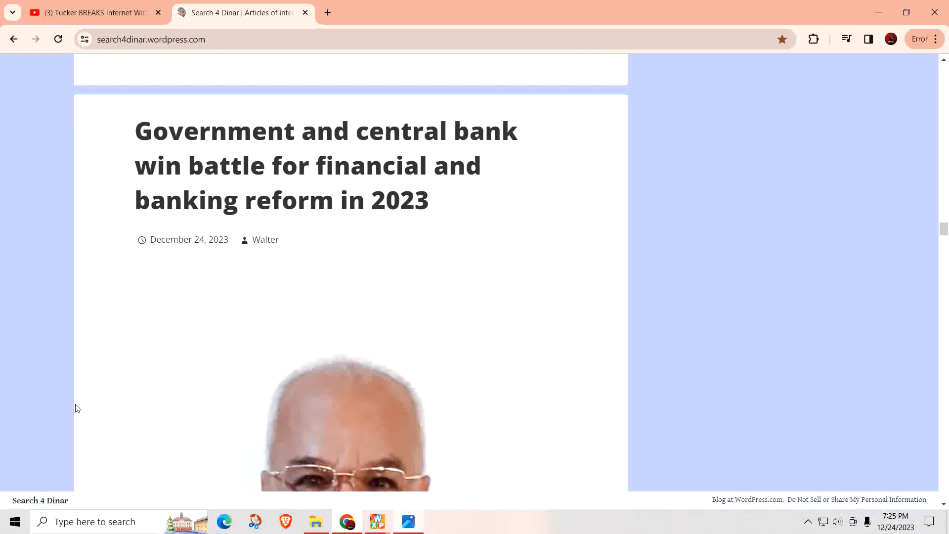
{"action": "scroll", "scroll_direction": "down", "scroll_amount": 3}
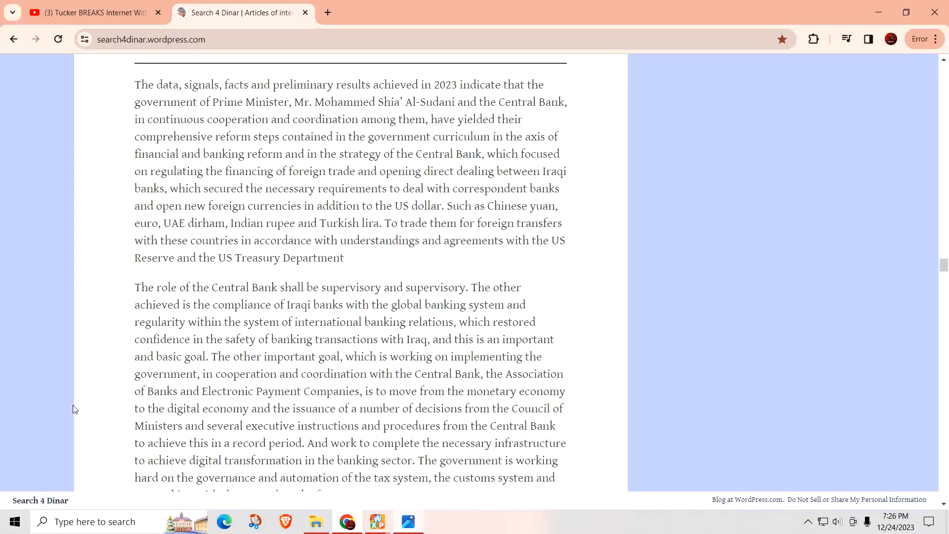
{"action": "scroll", "scroll_direction": "down", "scroll_amount": 3}
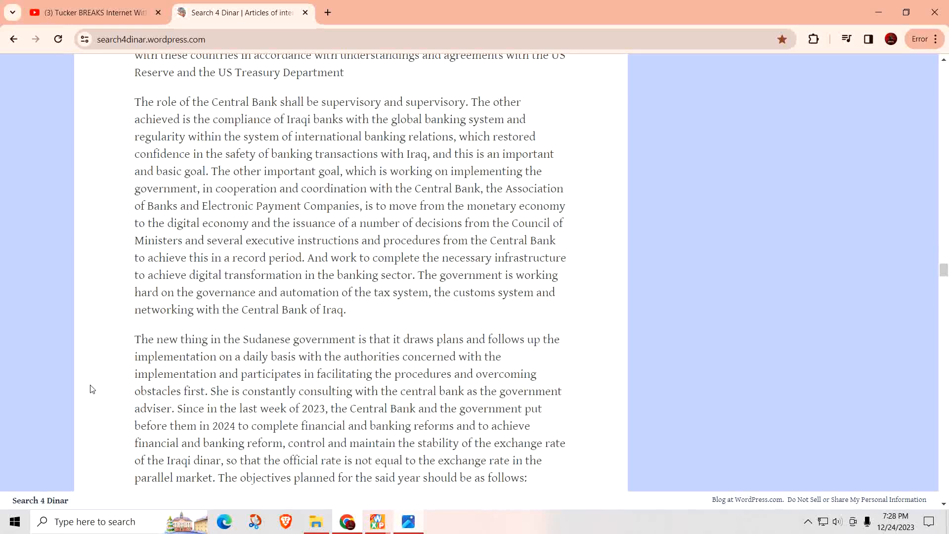
{"action": "scroll", "scroll_direction": "down", "scroll_amount": 3}
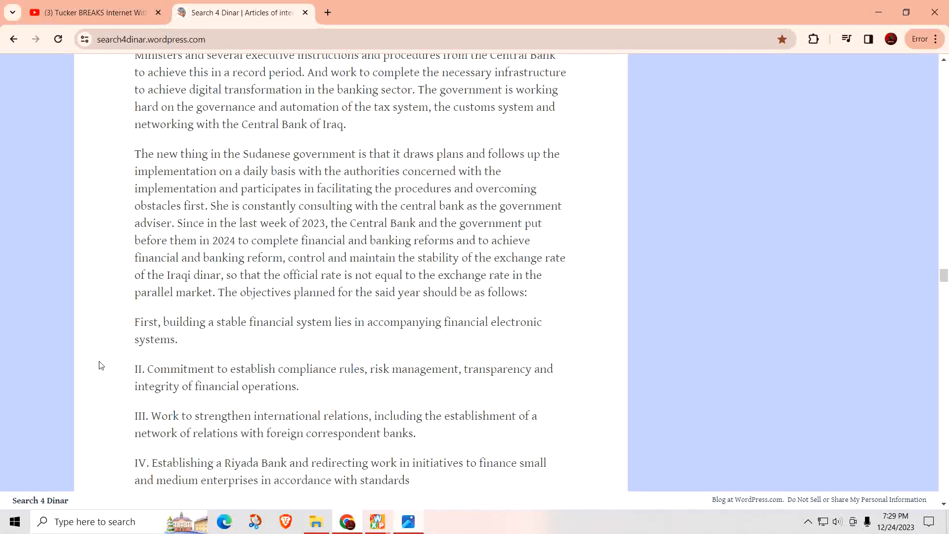
{"action": "scroll", "scroll_direction": "down", "scroll_amount": 3}
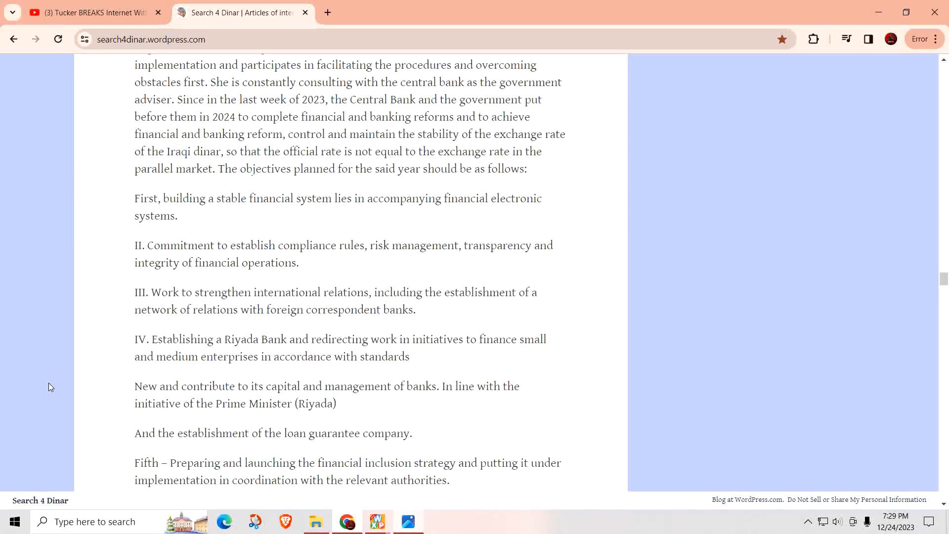
{"action": "scroll", "scroll_direction": "down", "scroll_amount": 3}
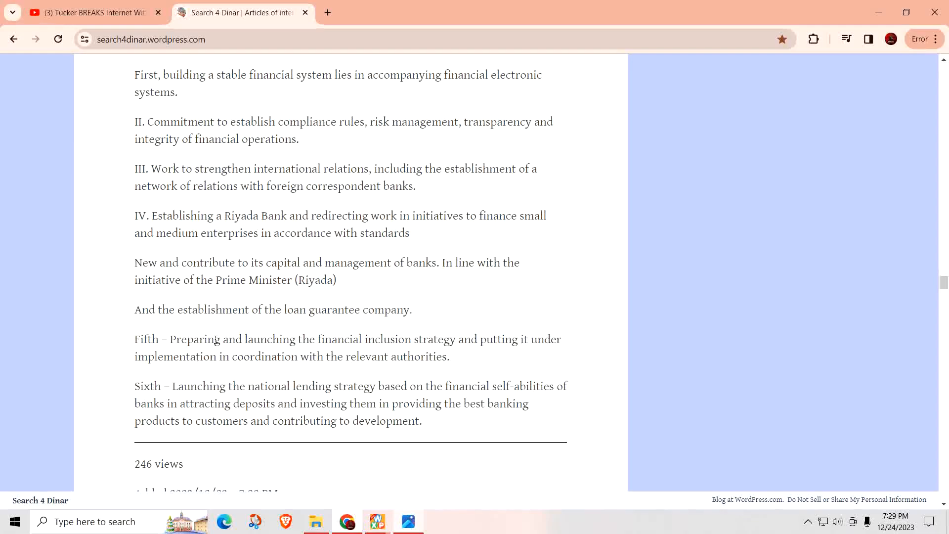
{"action": "scroll", "scroll_direction": "down", "scroll_amount": 3}
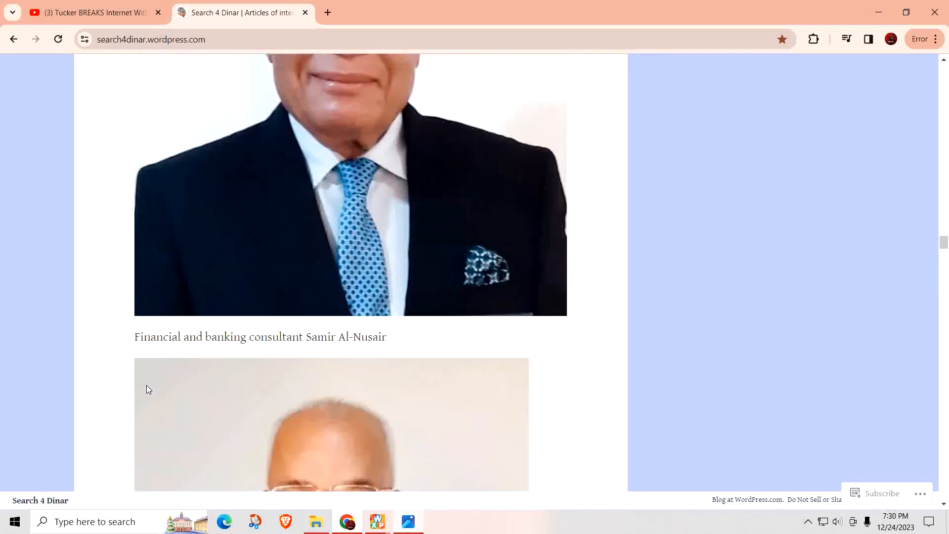
{"action": "scroll", "scroll_direction": "down", "scroll_amount": 3}
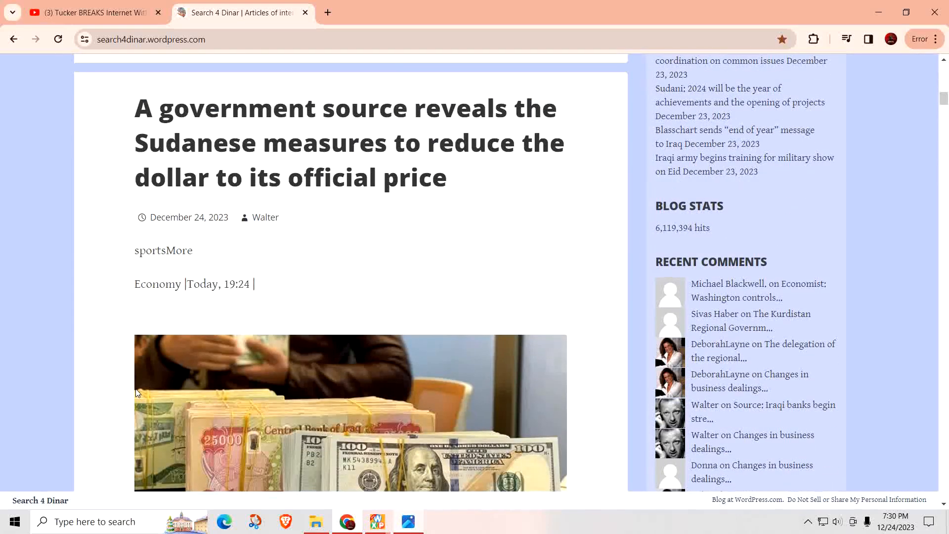
{"action": "scroll", "scroll_direction": "down", "scroll_amount": 3}
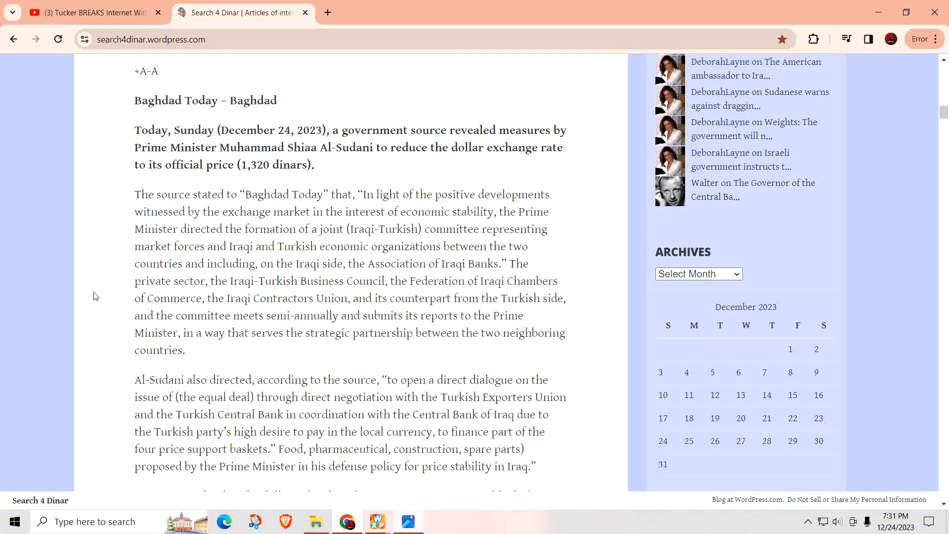
{"action": "scroll", "scroll_direction": "down", "scroll_amount": 3}
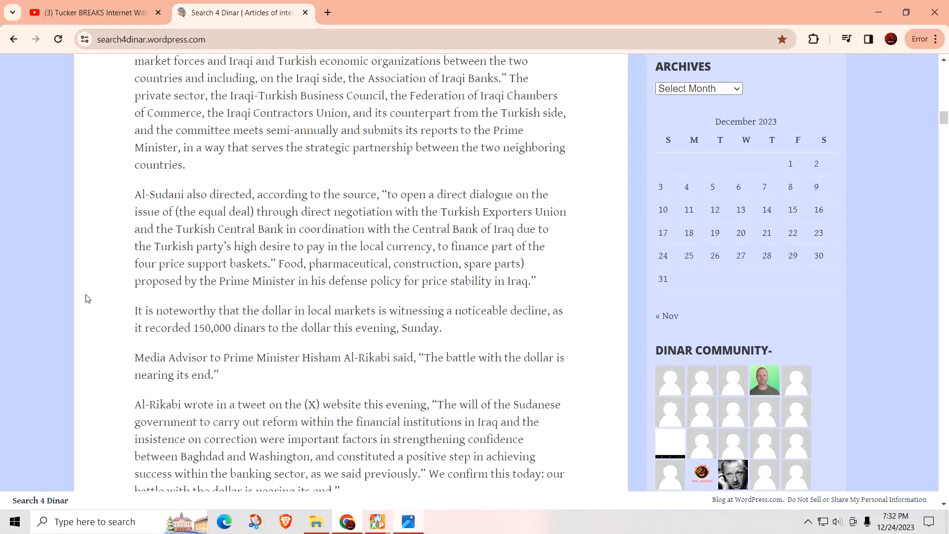
{"action": "scroll", "scroll_direction": "down", "scroll_amount": 3}
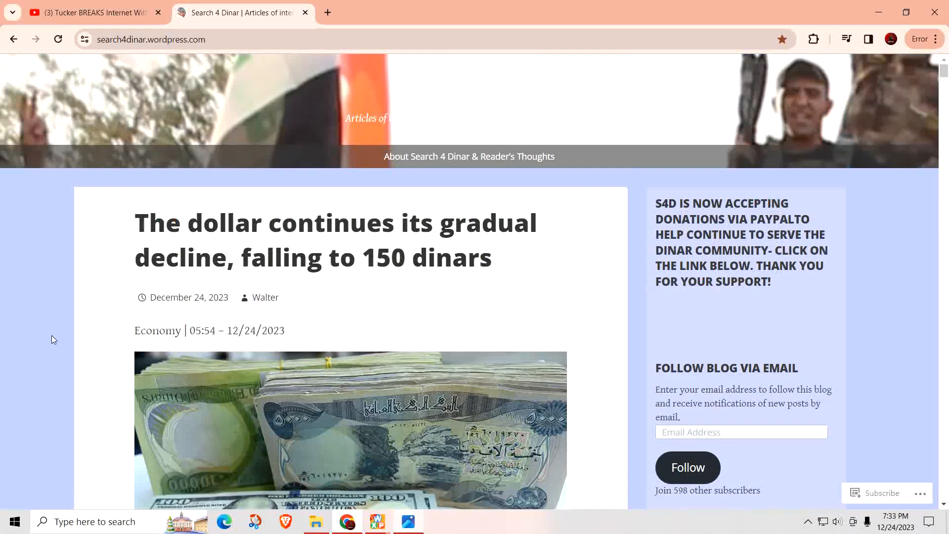
{"action": "mouse_move", "coordinate": [51, 336]}
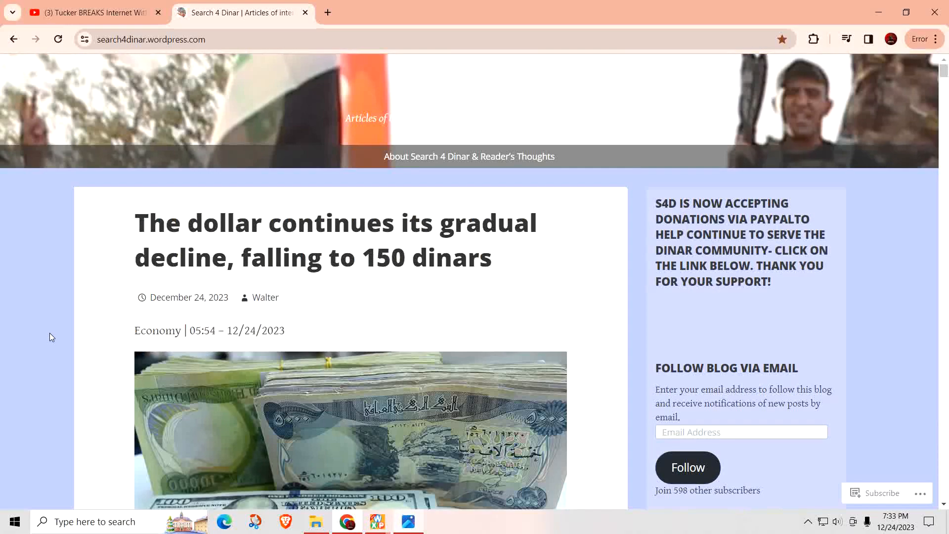
{"action": "scroll", "scroll_direction": "down", "scroll_amount": 3}
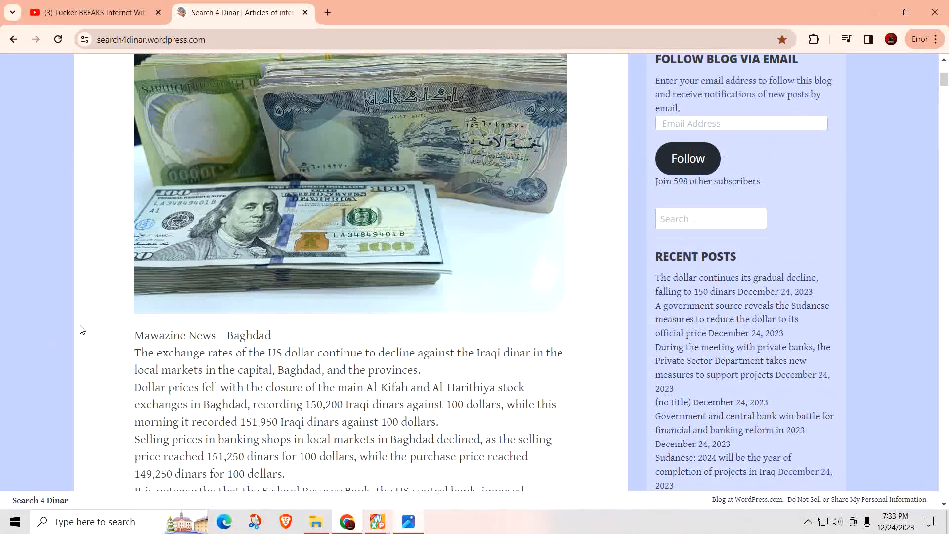
{"action": "scroll", "scroll_direction": "down", "scroll_amount": 3}
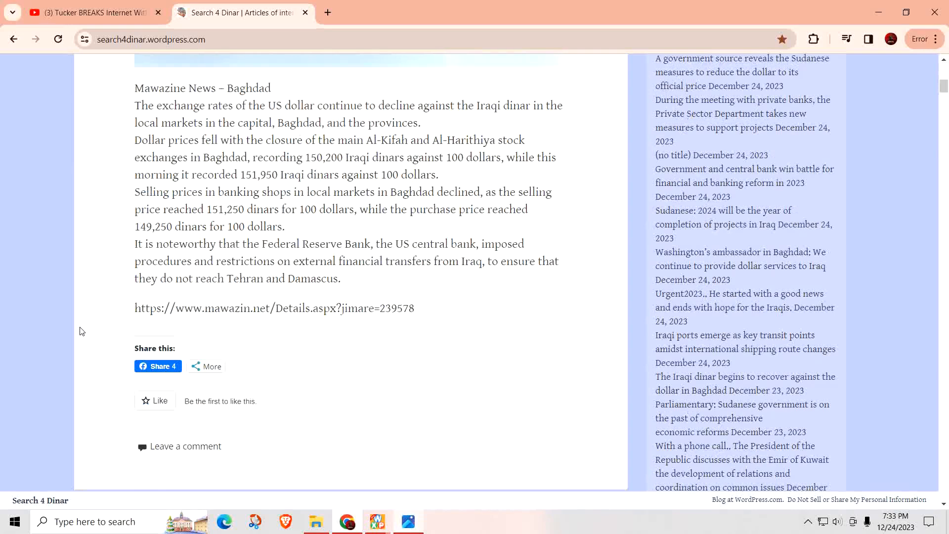